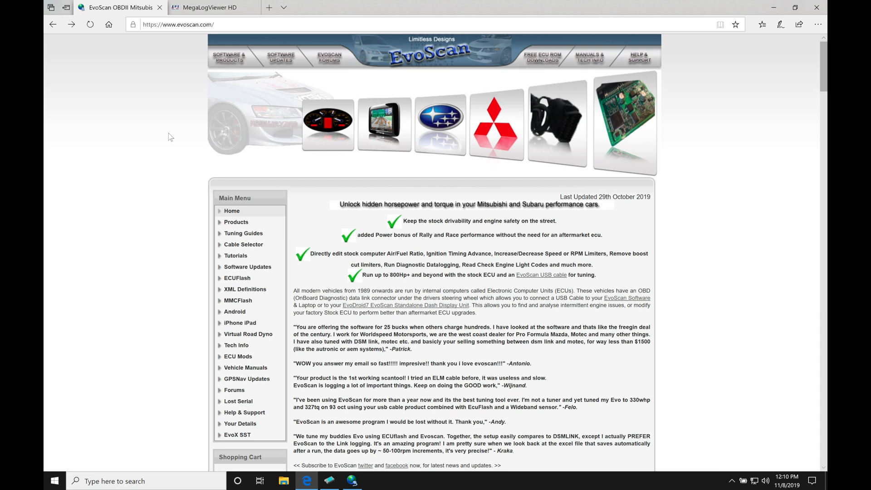
pyautogui.moveTo(224, 68)
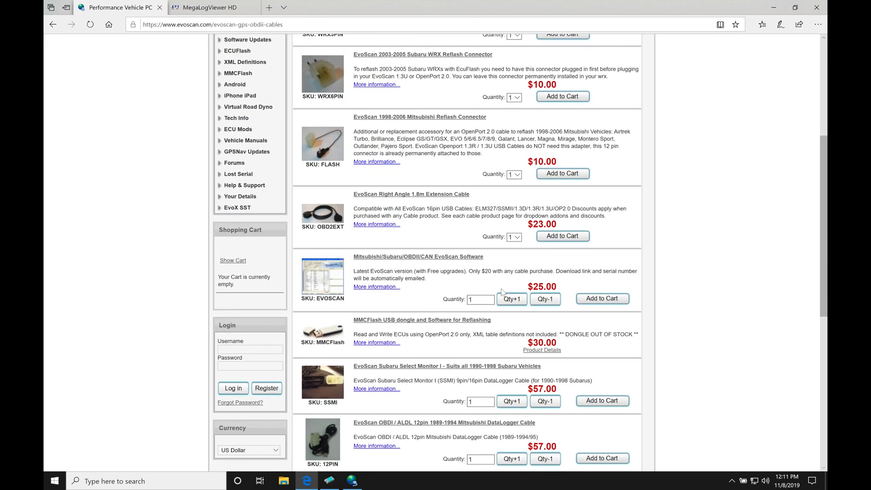
pyautogui.moveTo(411, 266)
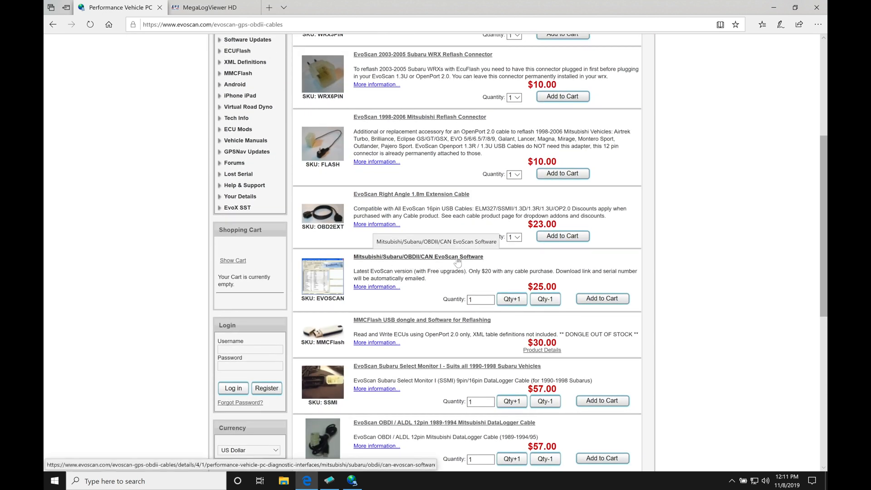
pyautogui.moveTo(476, 288)
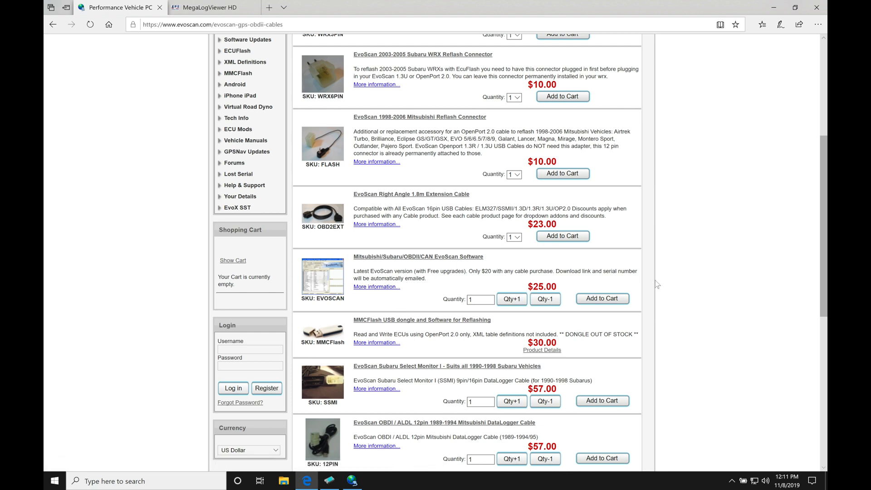
pyautogui.moveTo(662, 284)
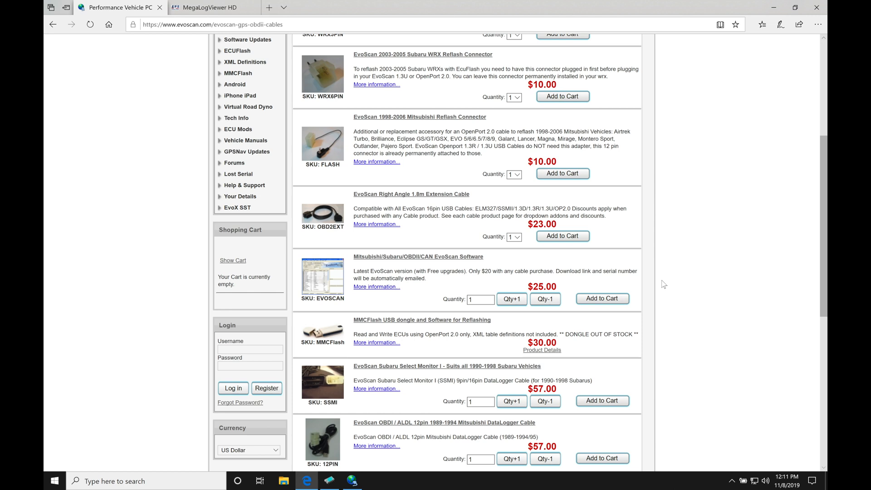
pyautogui.scroll(-3)
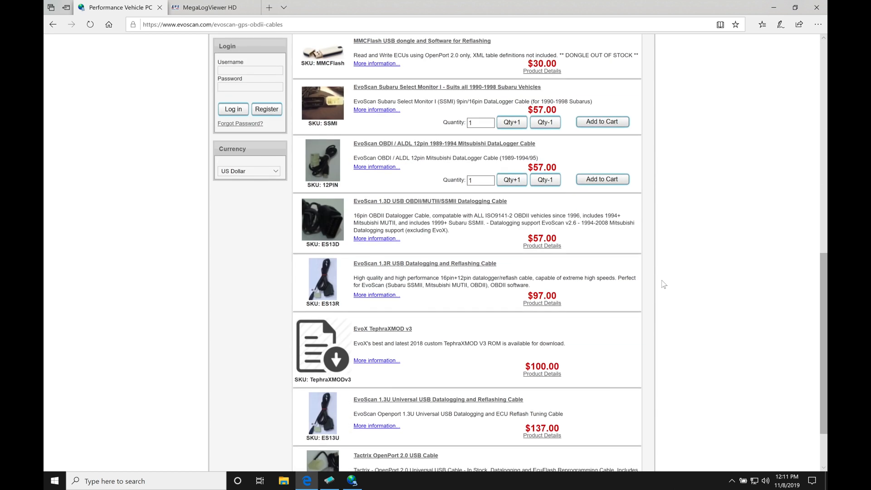
pyautogui.scroll(-3)
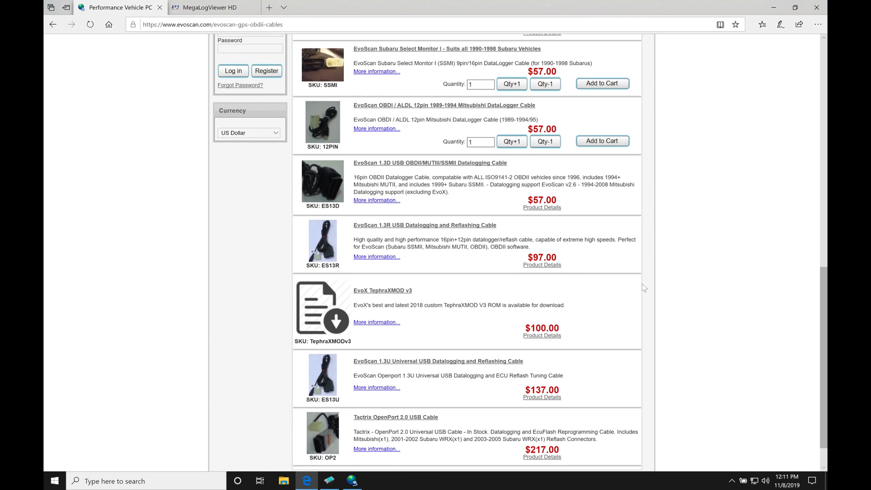
pyautogui.moveTo(401, 345)
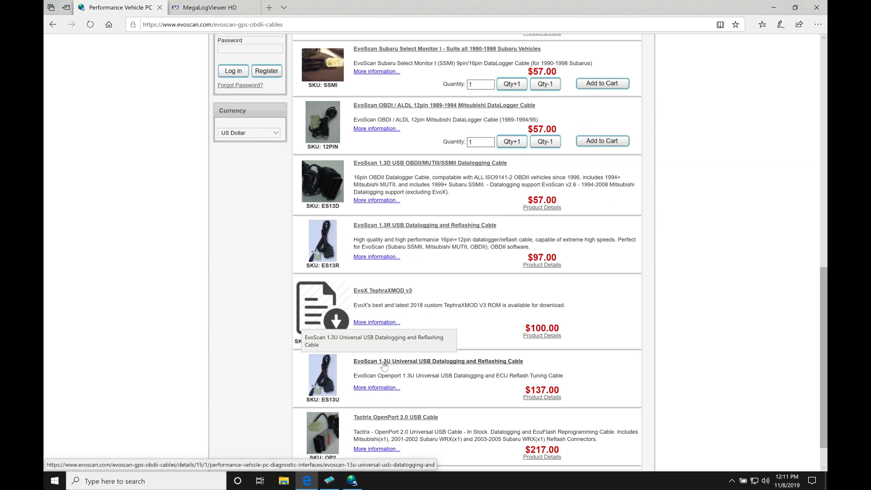
pyautogui.moveTo(402, 368)
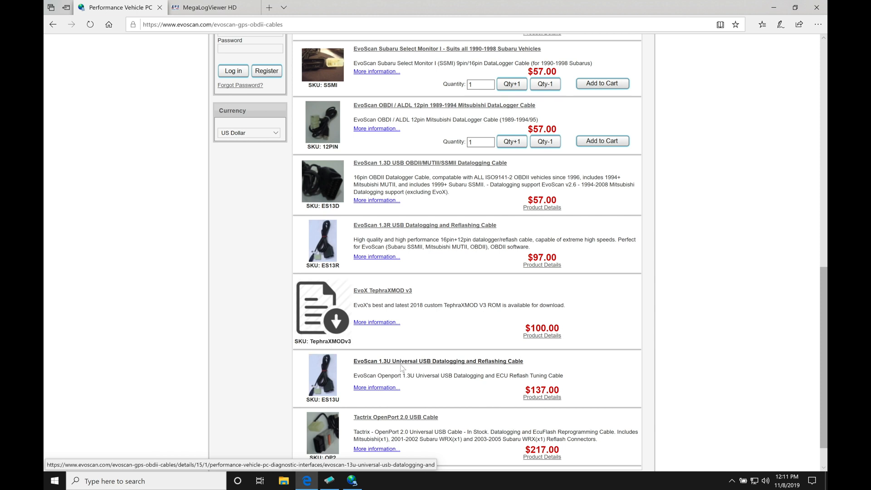
pyautogui.moveTo(390, 371)
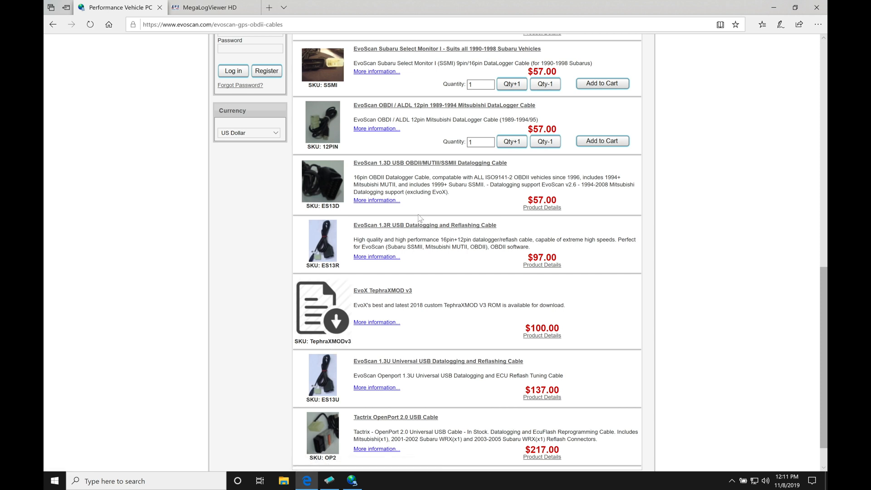
pyautogui.moveTo(424, 240)
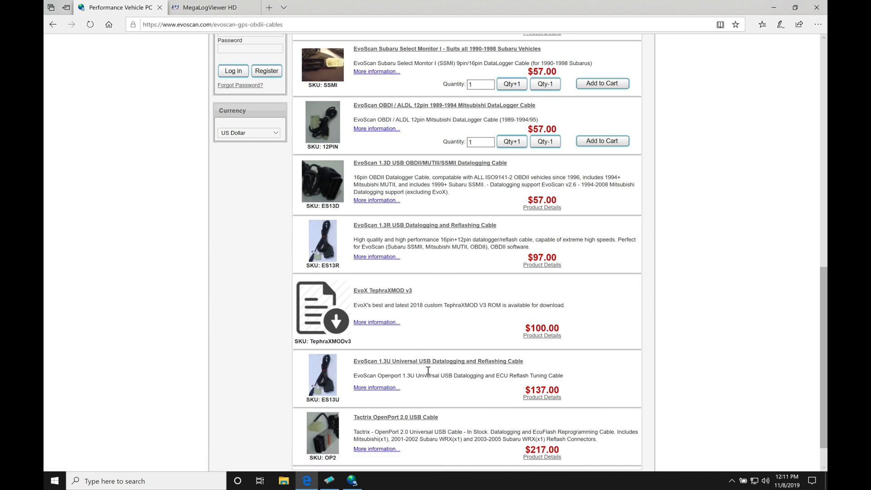
pyautogui.moveTo(421, 376)
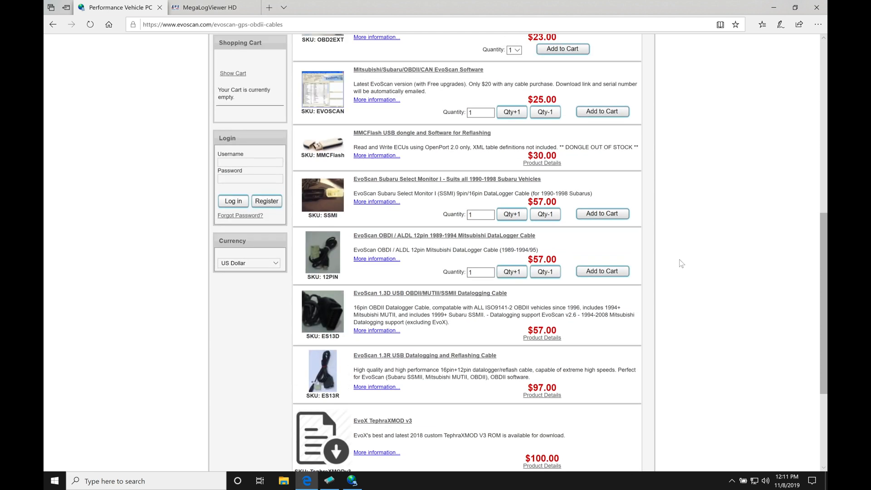
# - Scroll the EvoScan cables page back up to the cheaper connectors and software items
pyautogui.scroll(3)
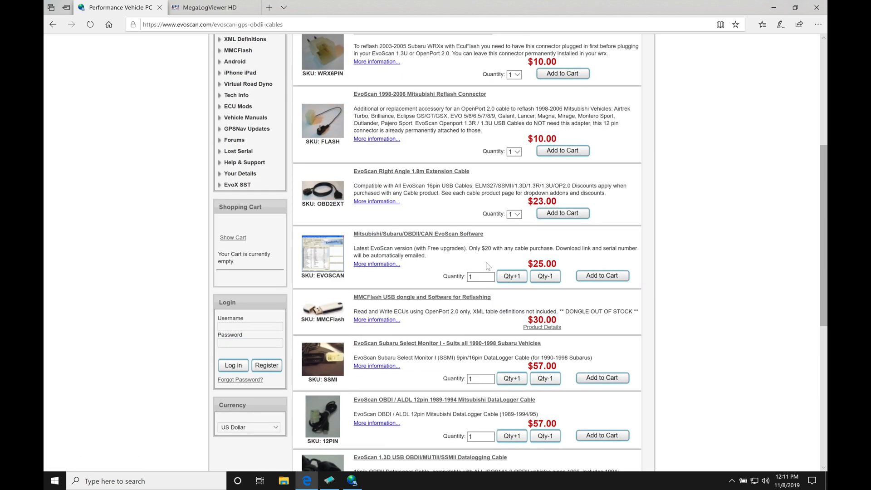
pyautogui.moveTo(476, 256)
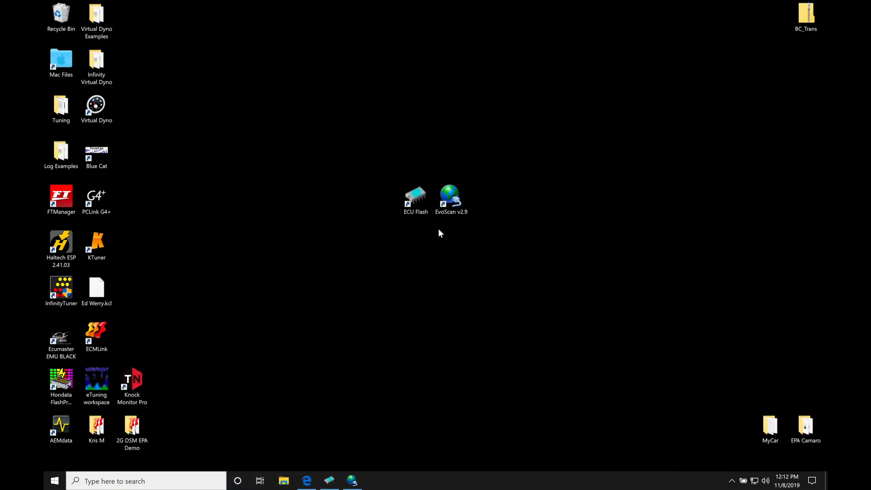
pyautogui.click(451, 197)
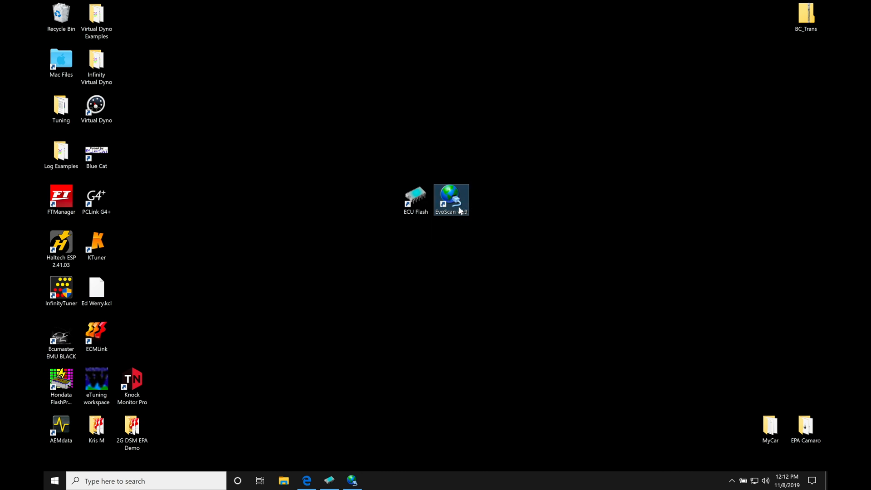
pyautogui.click(415, 199)
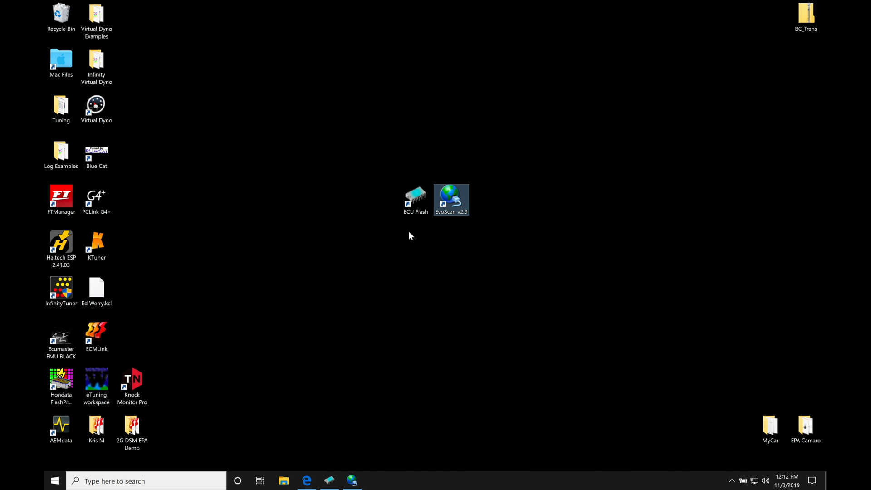
pyautogui.moveTo(431, 259)
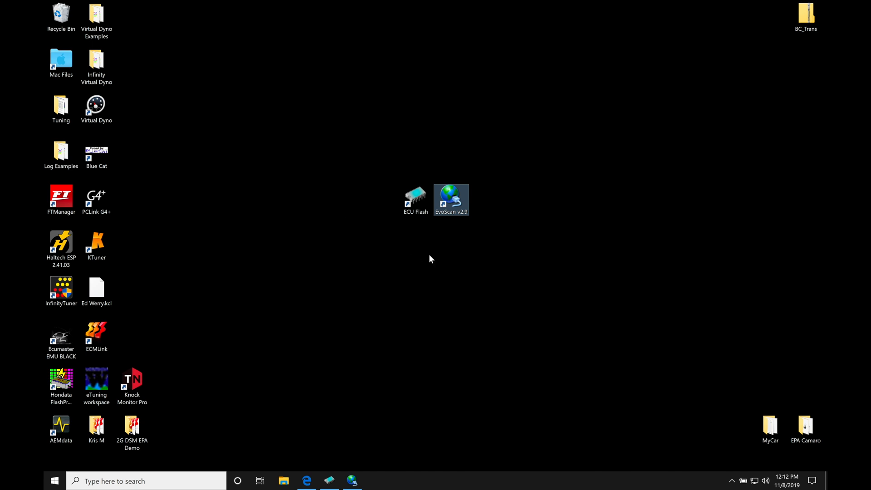
pyautogui.moveTo(462, 231)
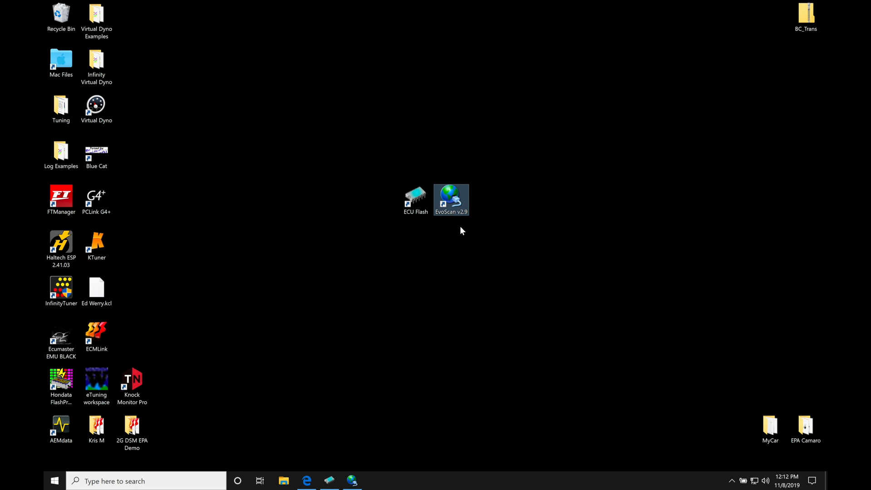
# - Launch EvoScan v2.9 from the desktop shortcut and maximize its DataLogger window
pyautogui.doubleClick(451, 196)
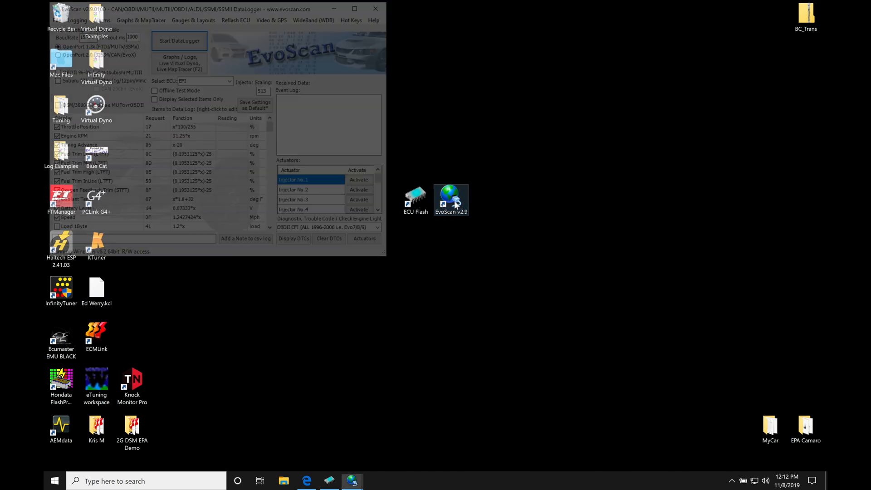
pyautogui.click(353, 8)
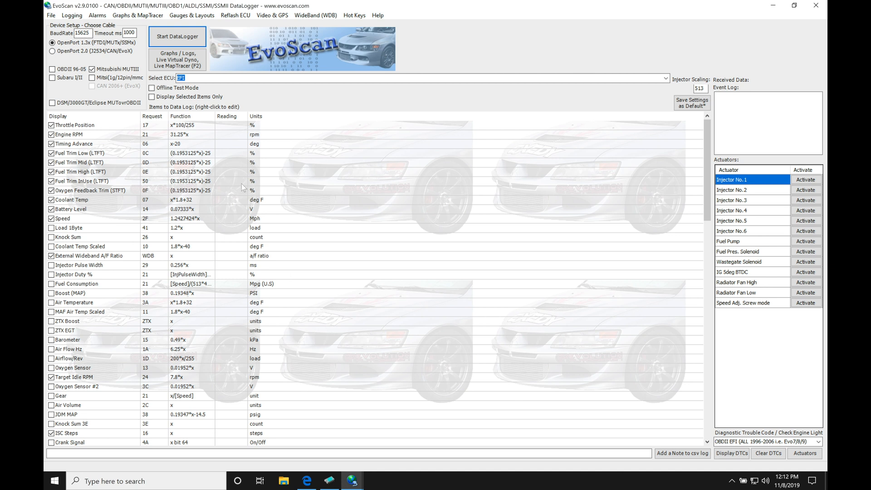
pyautogui.moveTo(242, 184)
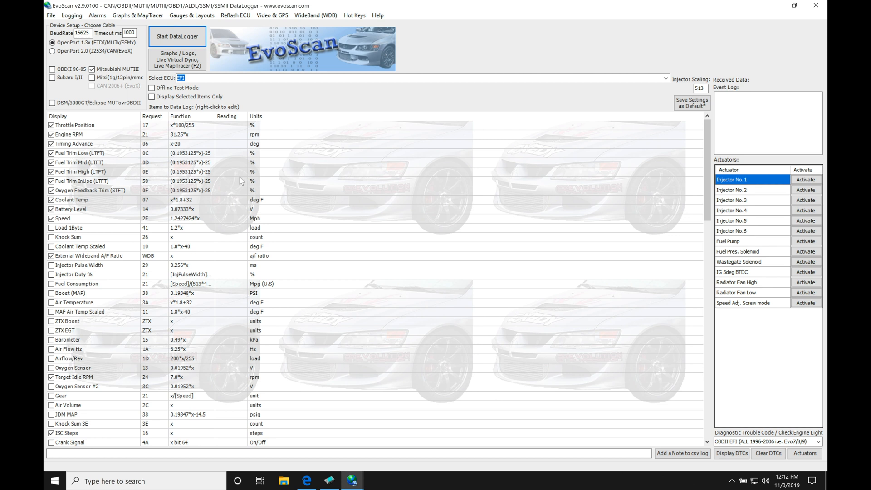
pyautogui.moveTo(226, 174)
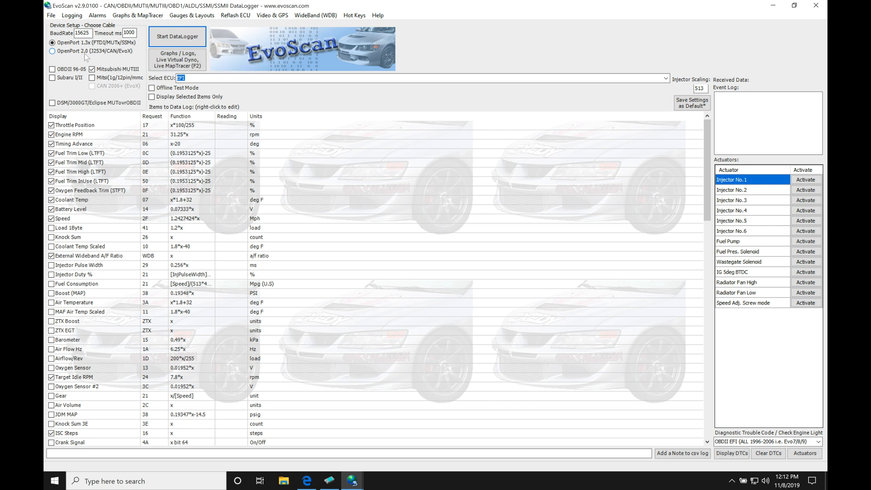
pyautogui.moveTo(88, 58)
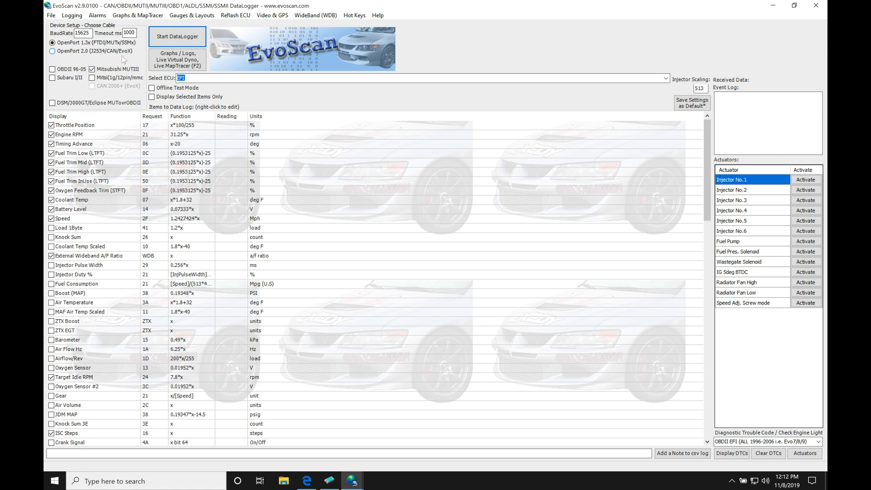
pyautogui.moveTo(80, 58)
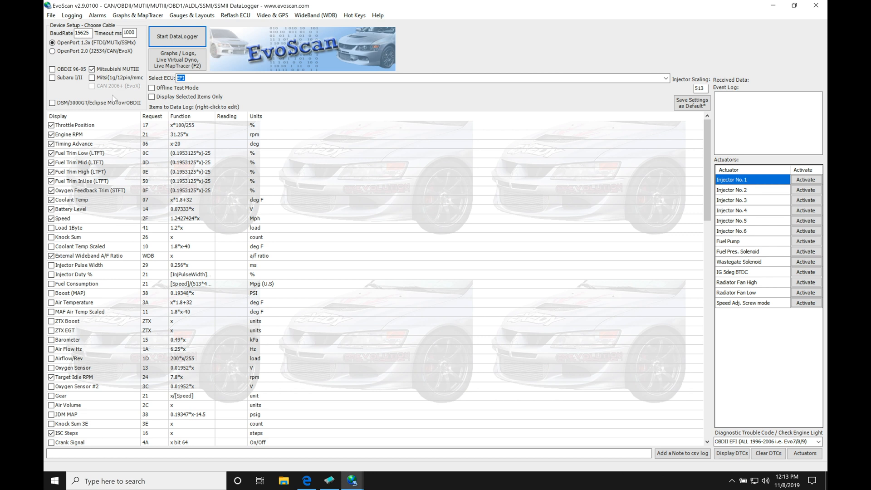
pyautogui.moveTo(130, 74)
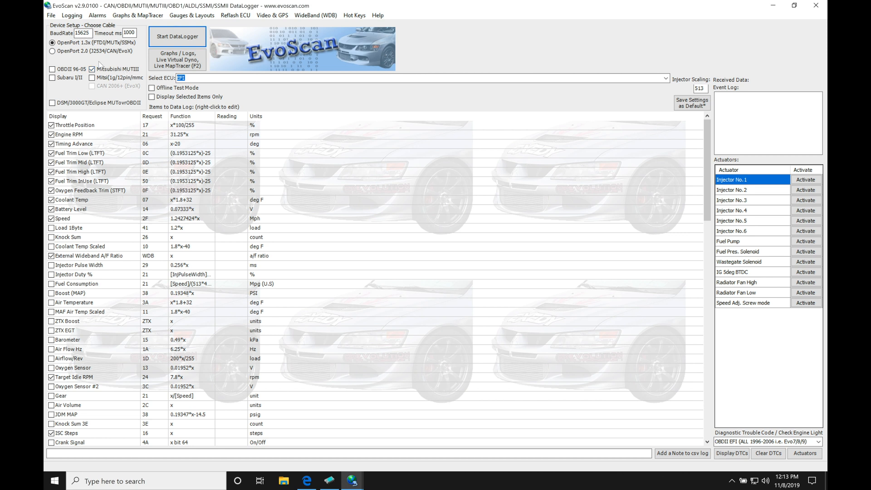
pyautogui.click(52, 51)
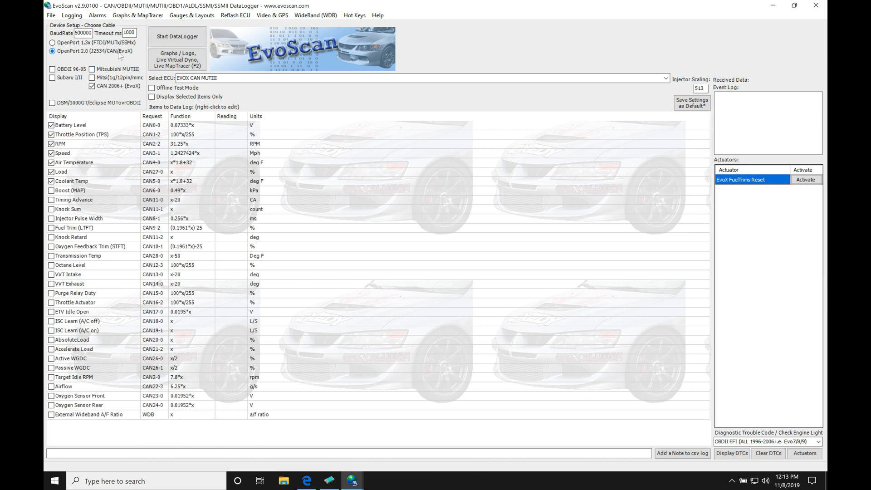
pyautogui.moveTo(114, 54)
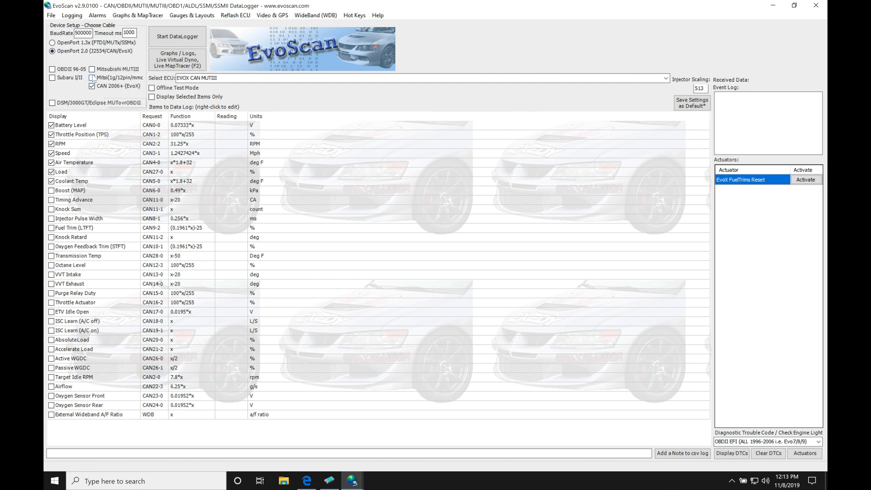
pyautogui.click(91, 69)
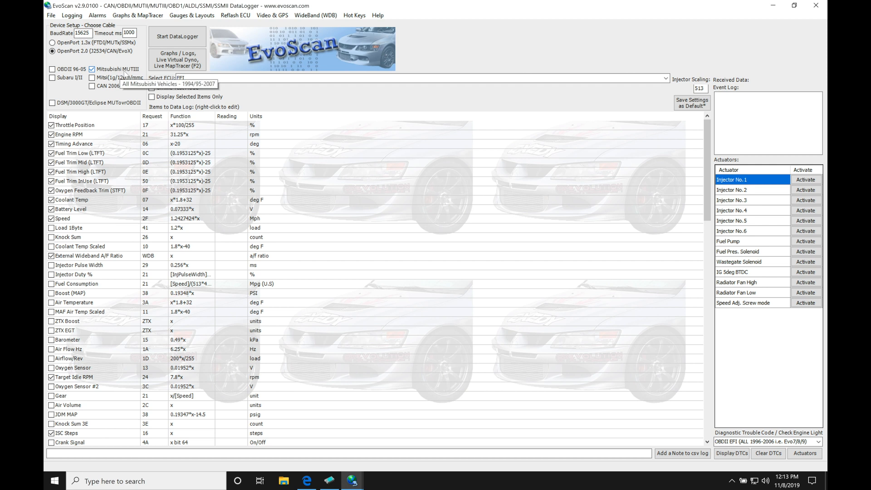
pyautogui.click(51, 43)
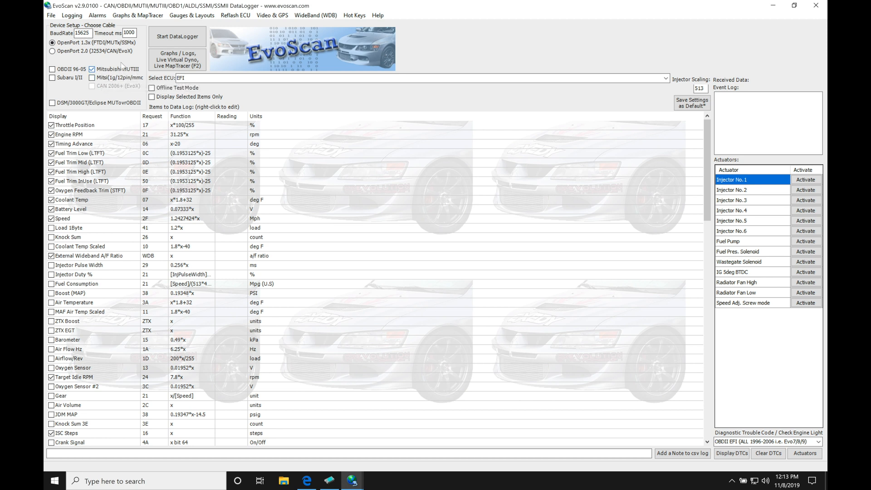
pyautogui.moveTo(129, 97)
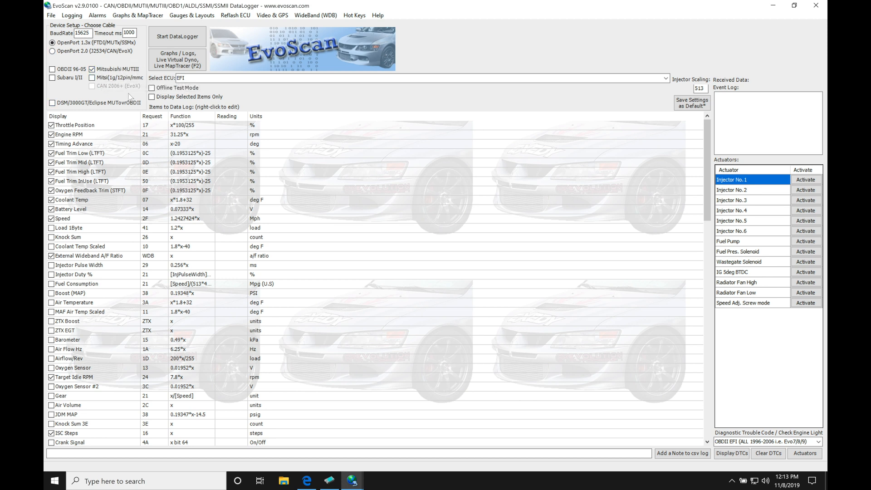